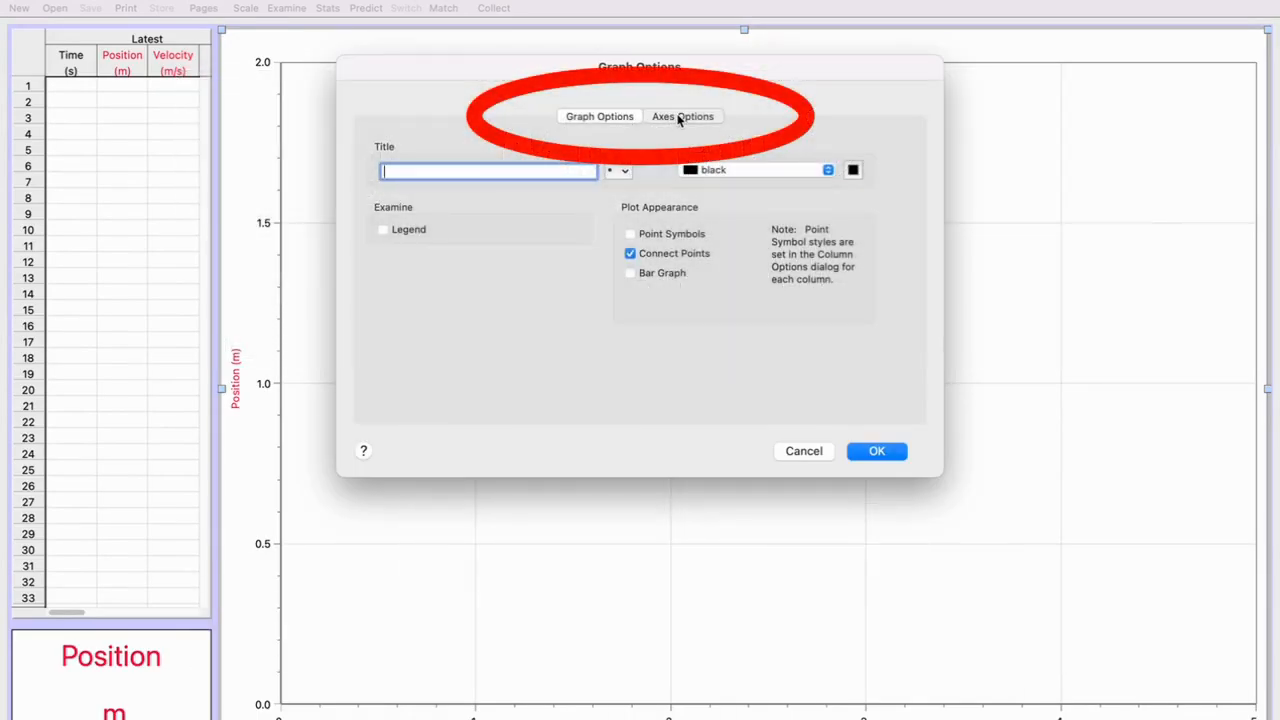
Set the position axis to manual scaling with top 0.8 m and bottom 0.2 m
click(683, 116)
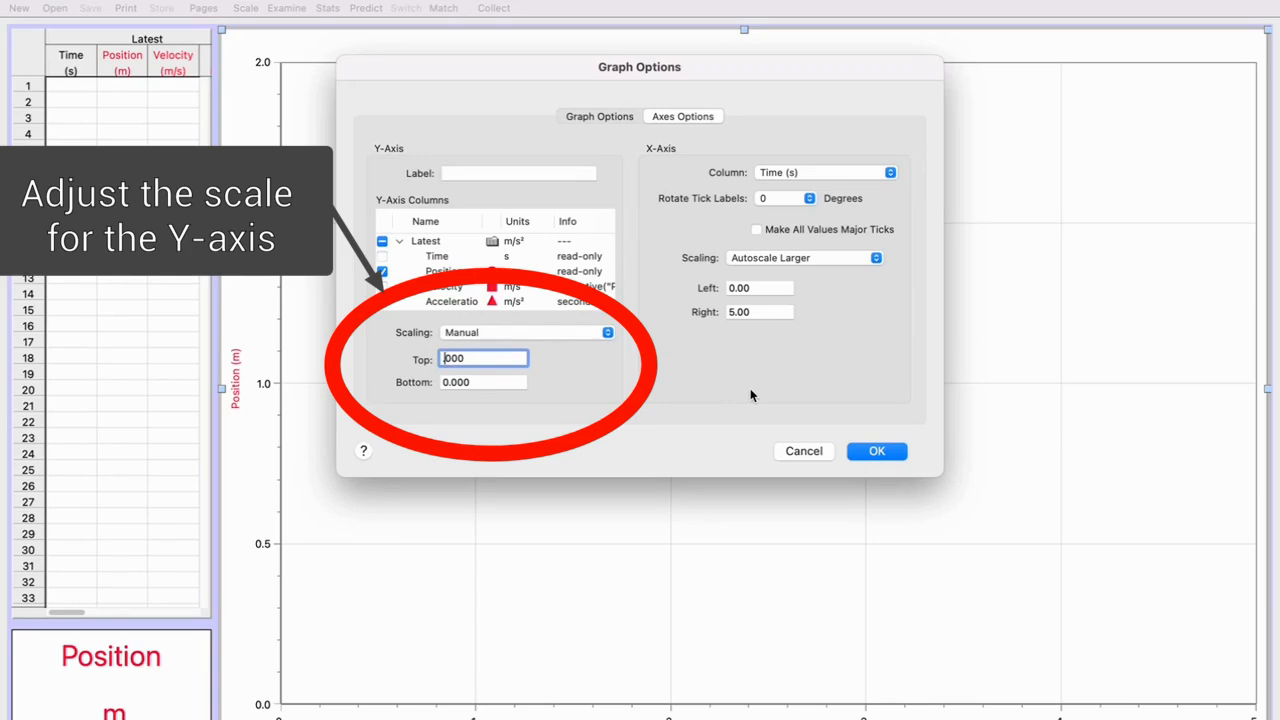
text(.8000)
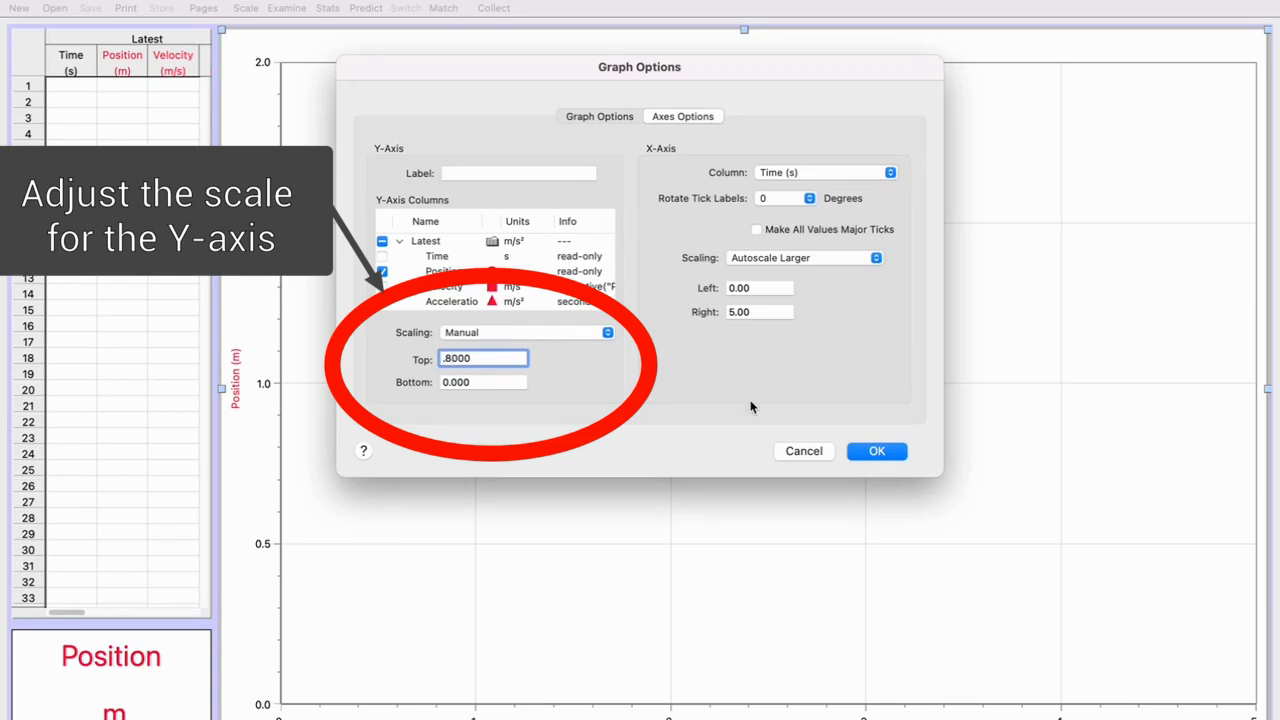
click(483, 382)
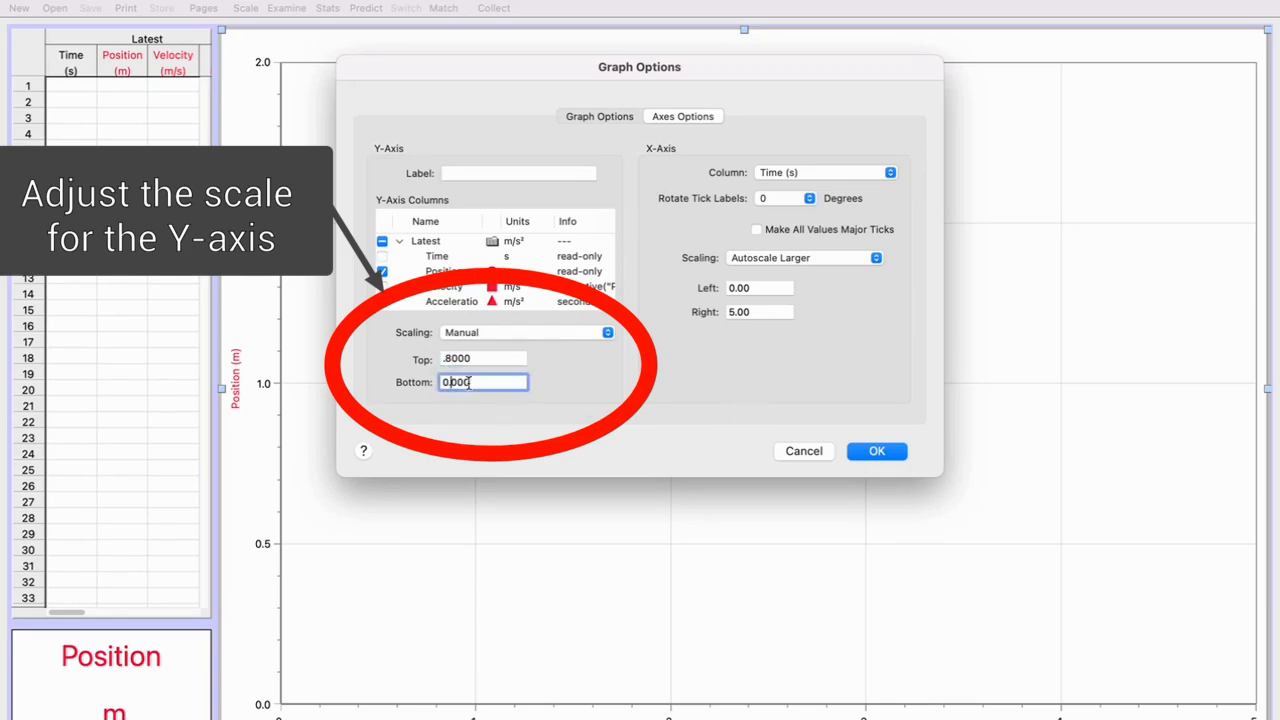
text(0.2000)
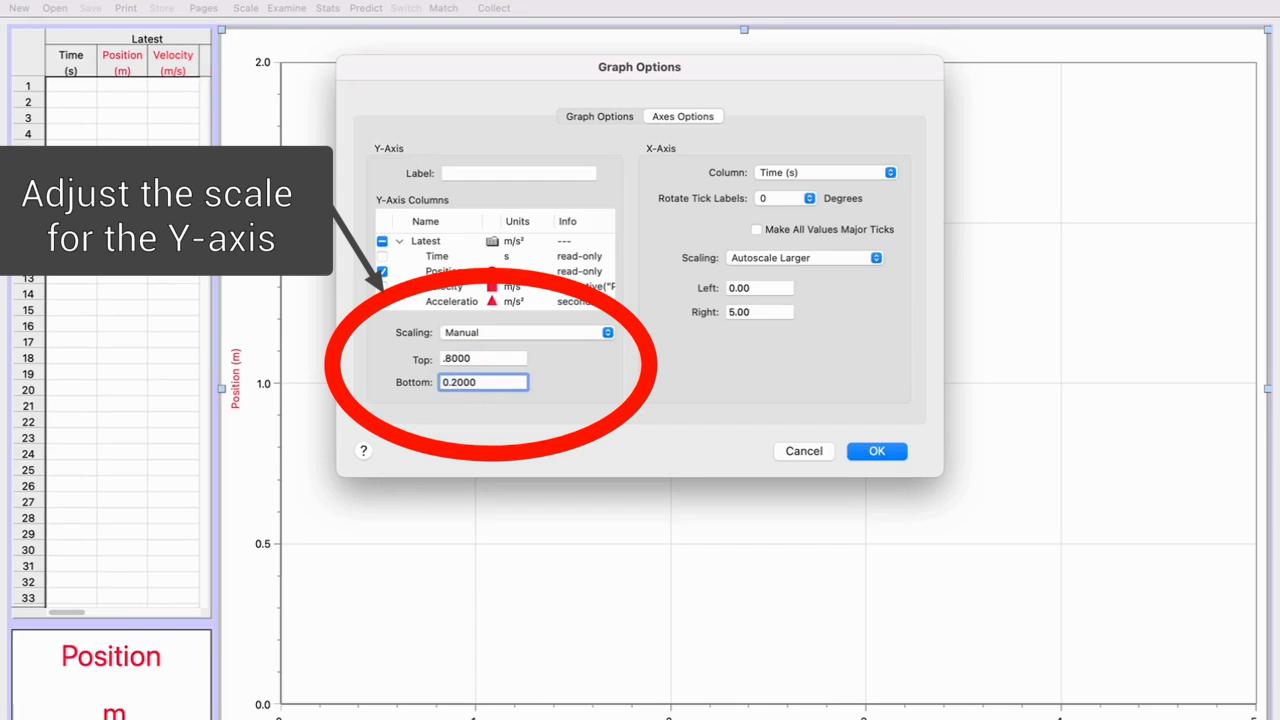
click(875, 258)
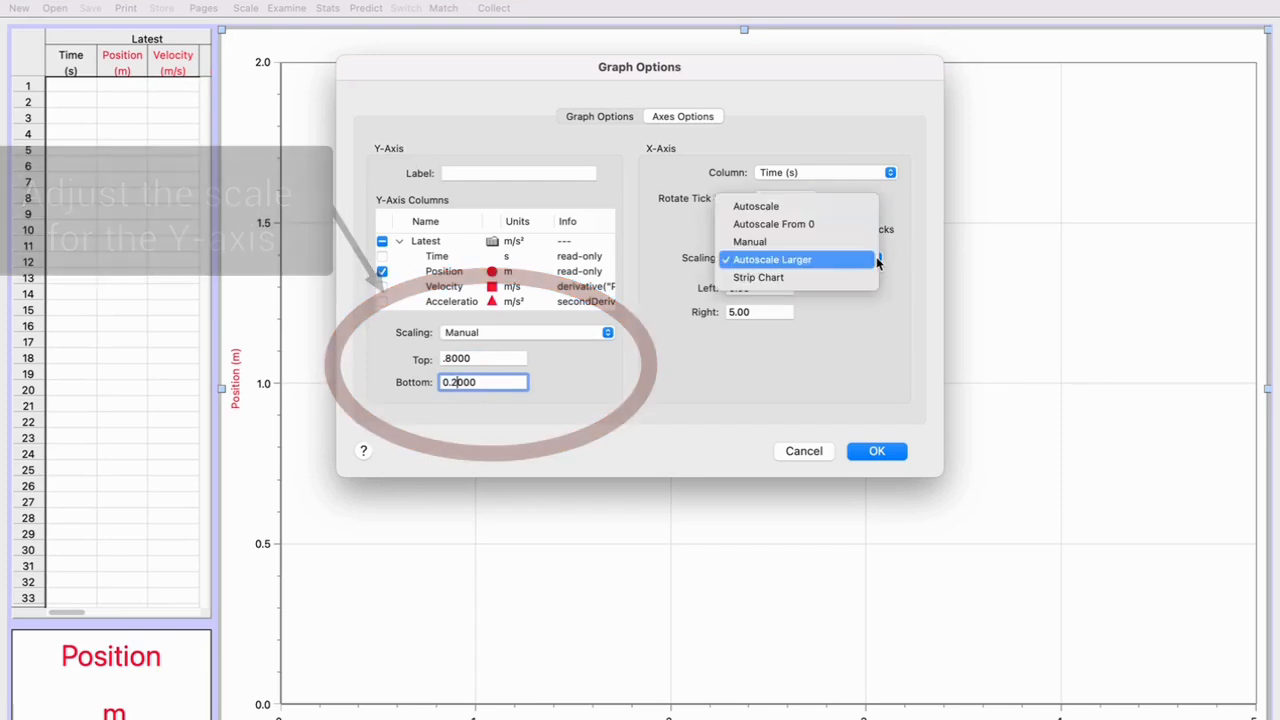
Scale the time axis manually from 0 to 2.00 s and apply the axis options
click(750, 259)
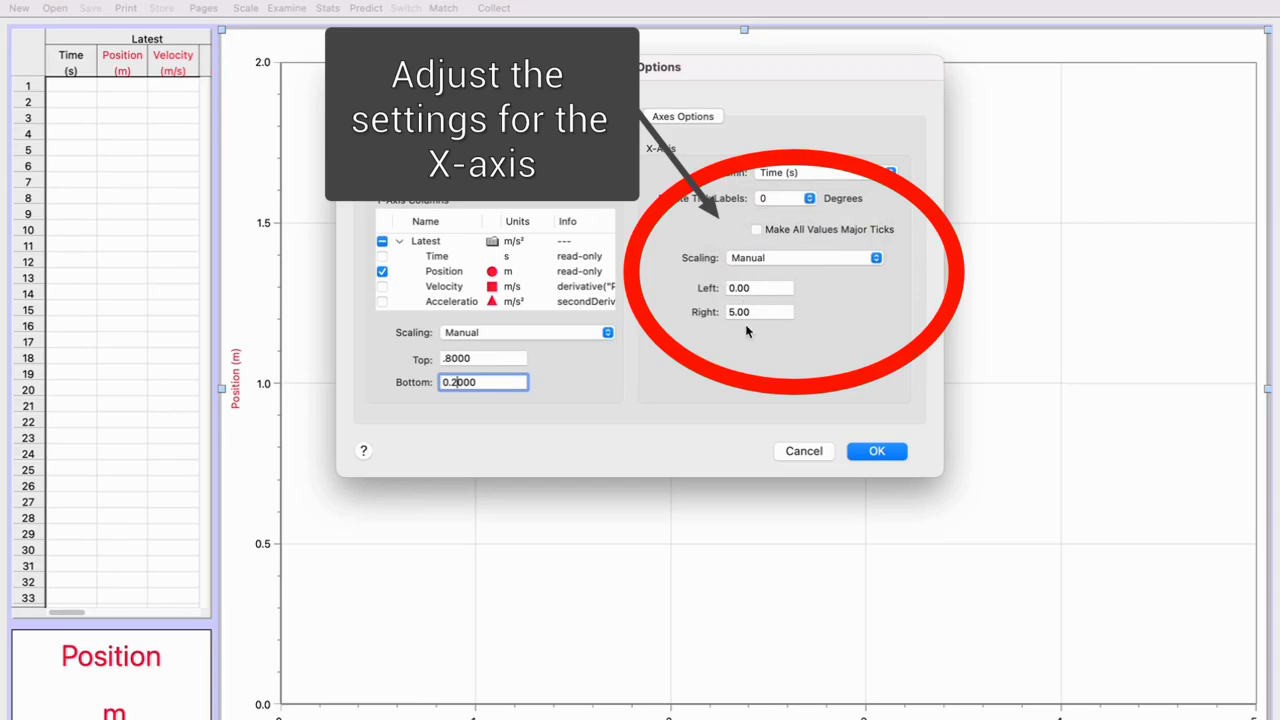
click(759, 311)
text(2)
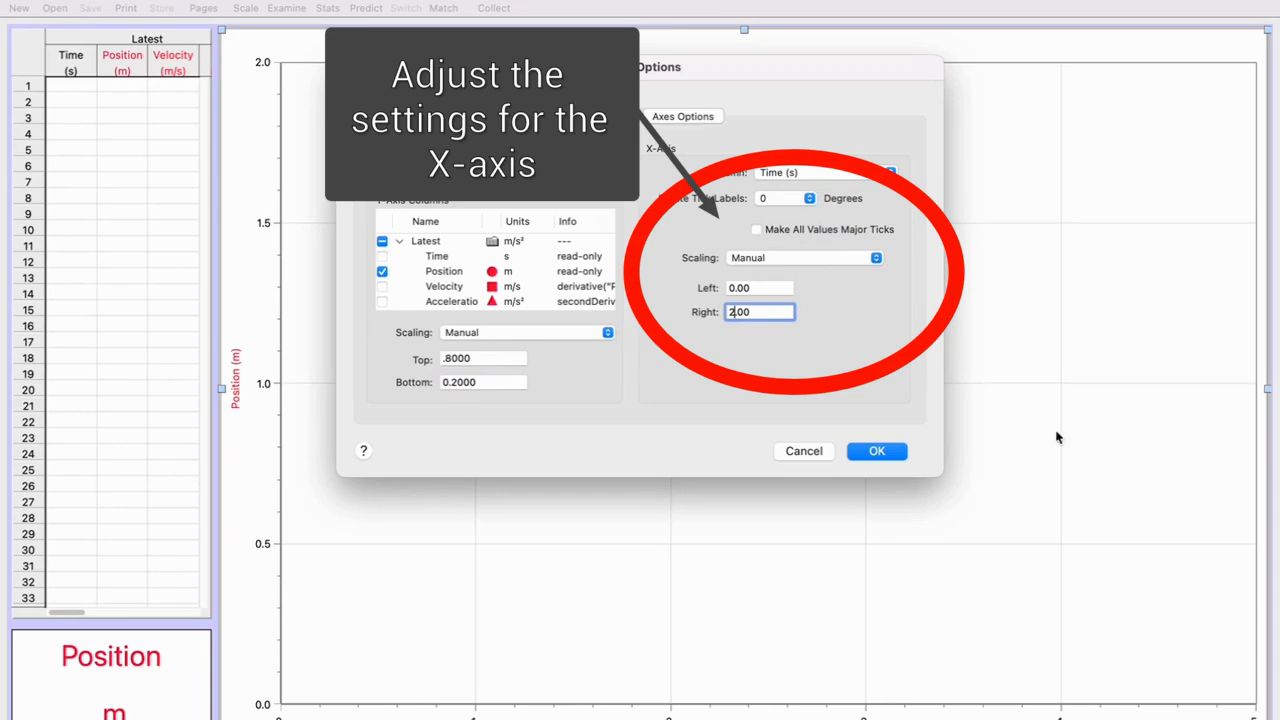
click(876, 451)
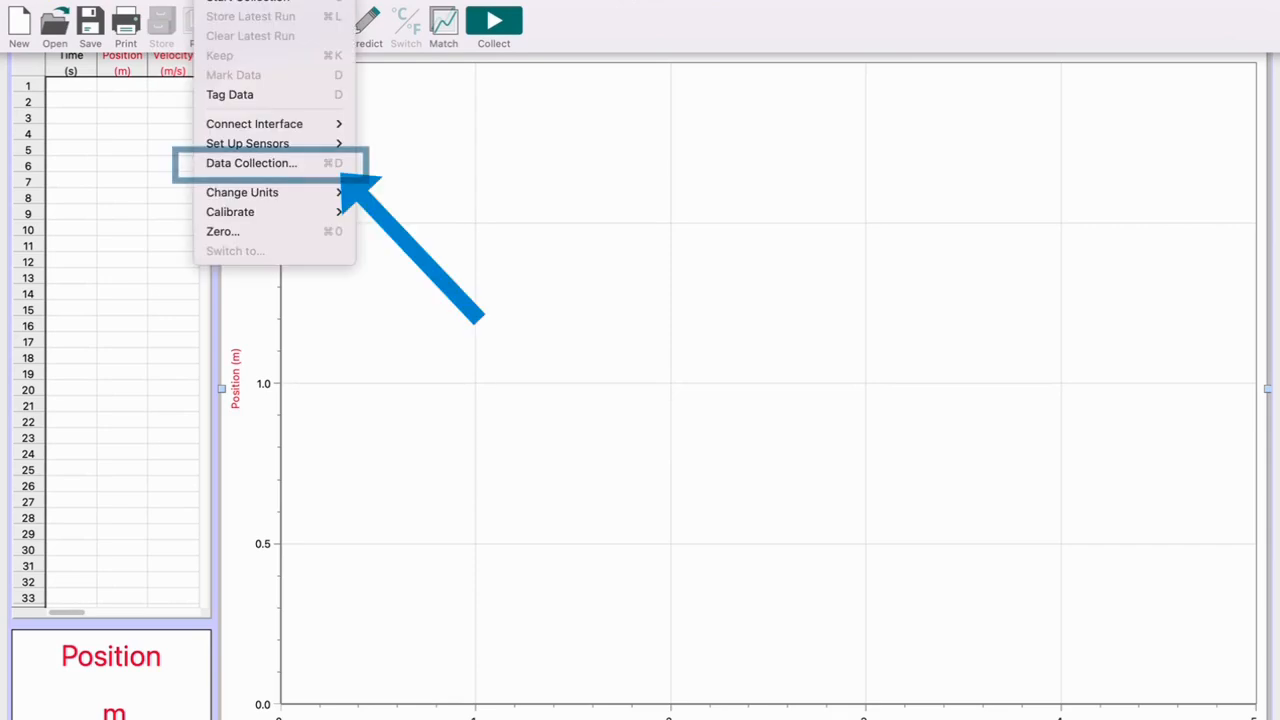
Set data collection duration to 2 seconds at 25 samples/second
click(250, 163)
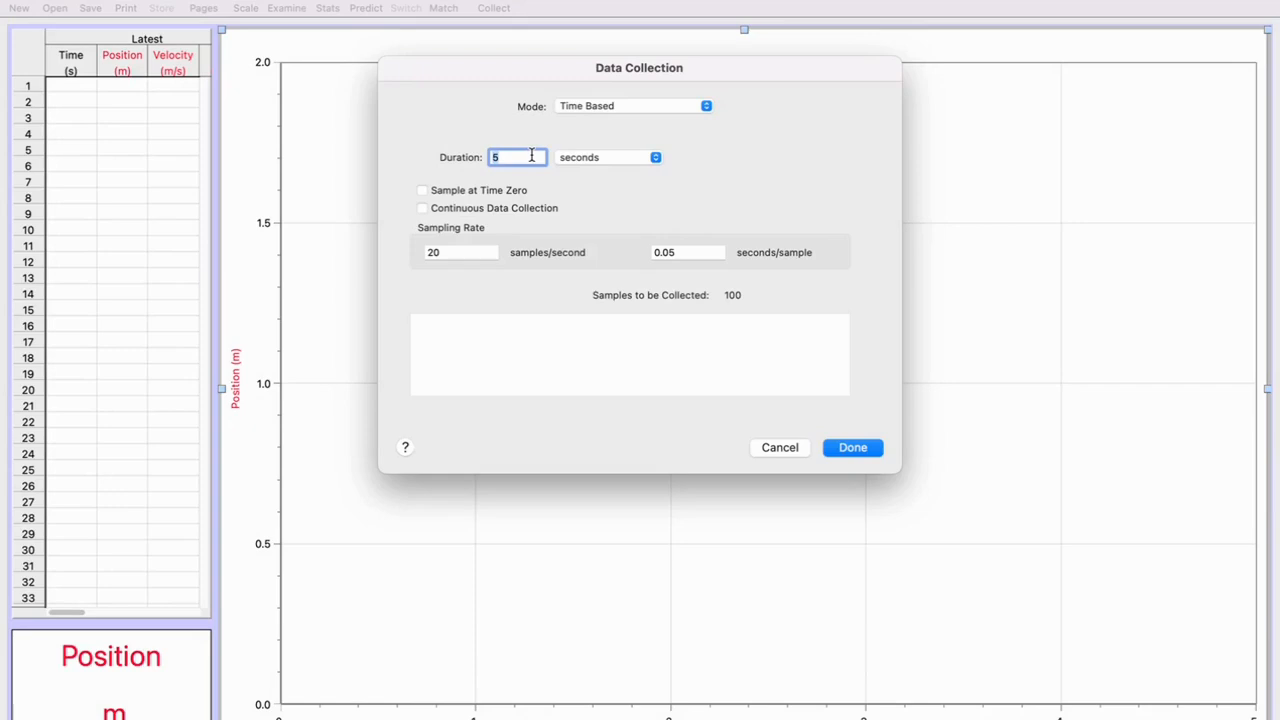
text(2)
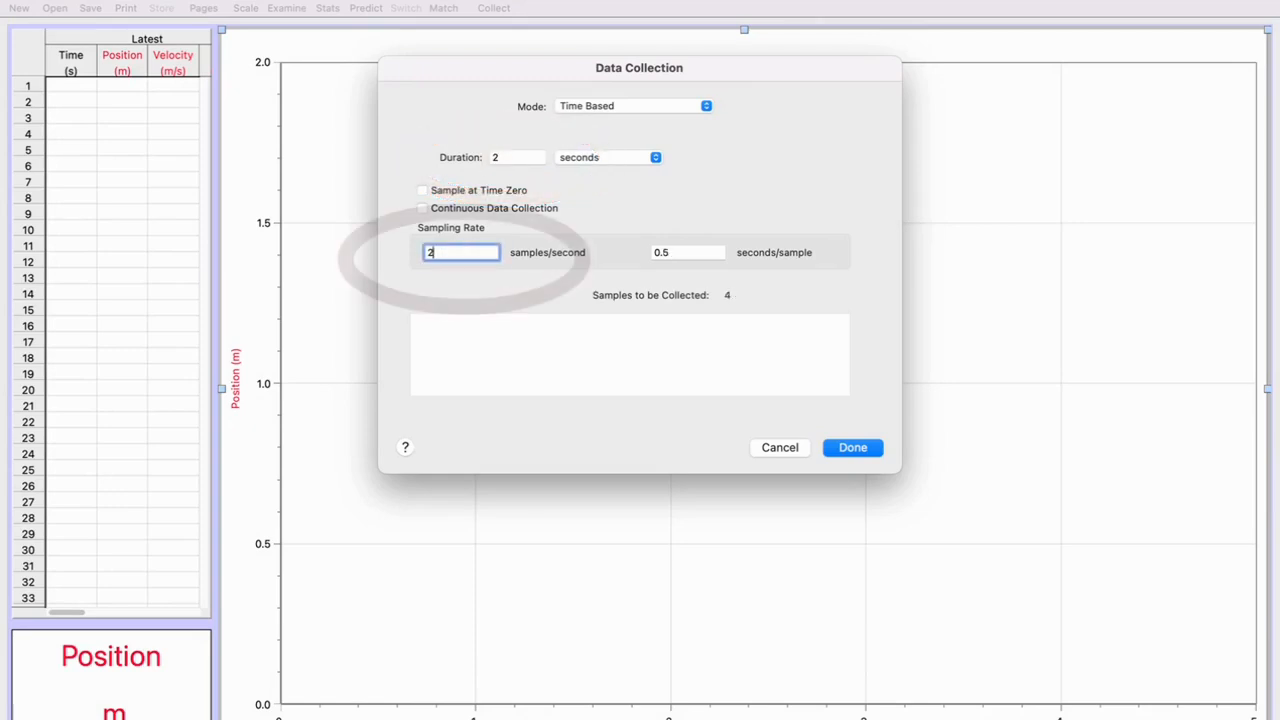
text(25)
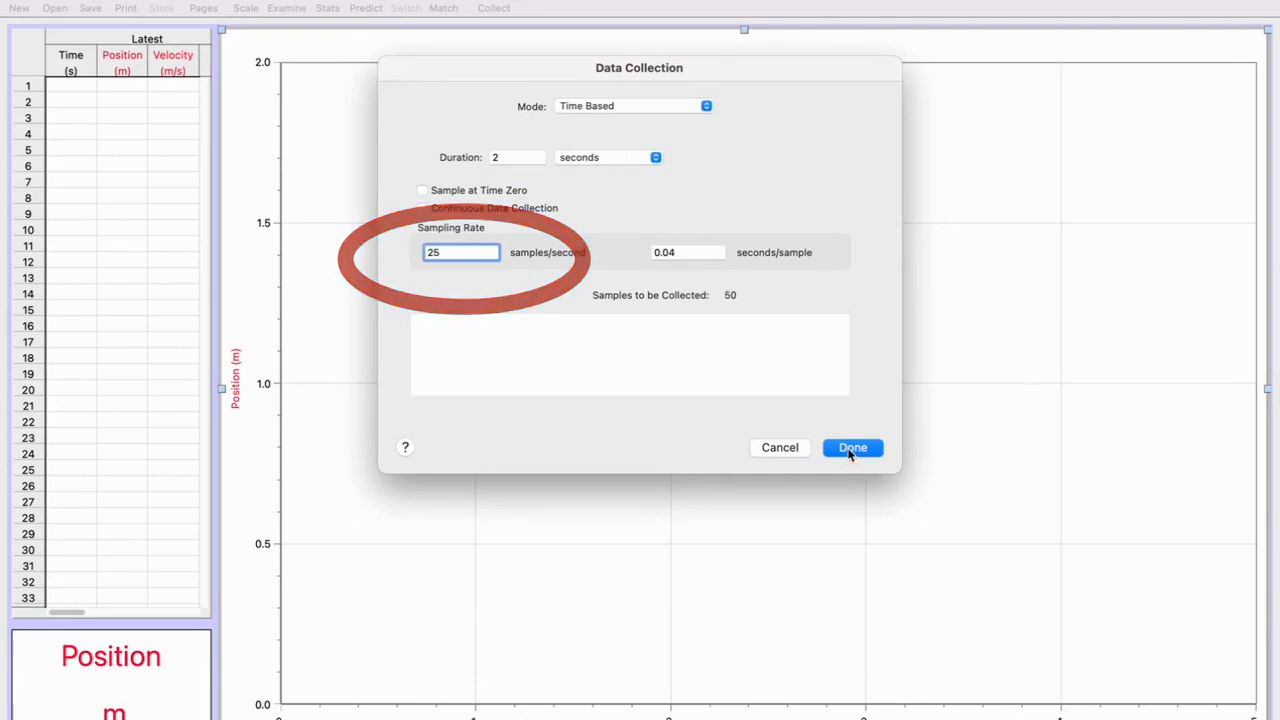
click(852, 447)
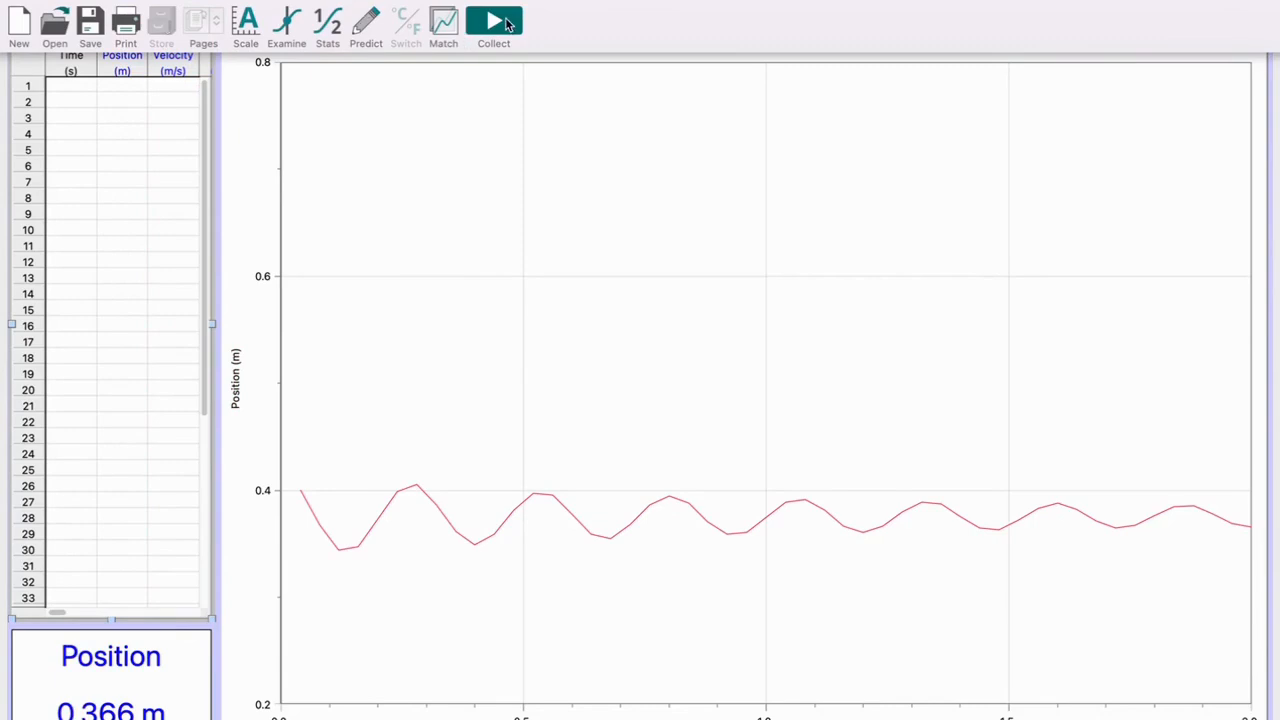
mouse_move(495, 22)
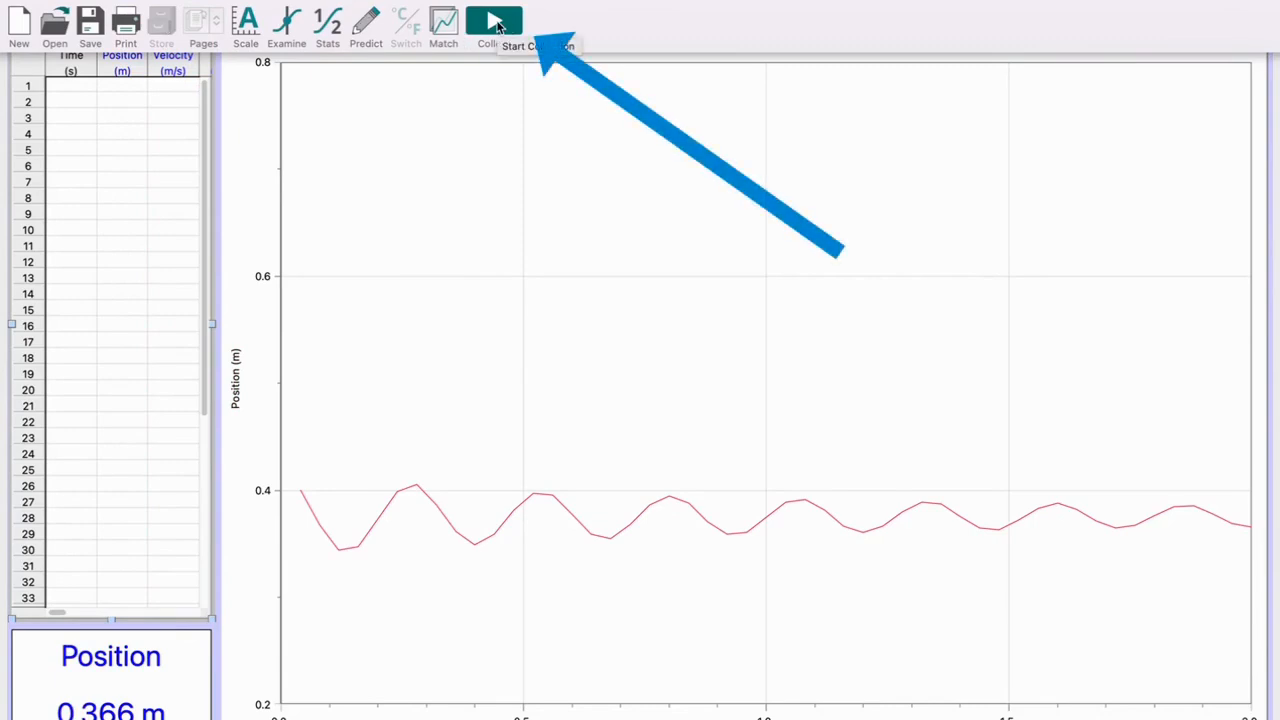
Collect a 2-second run giving a nearly flat line near 0.37 m
click(491, 20)
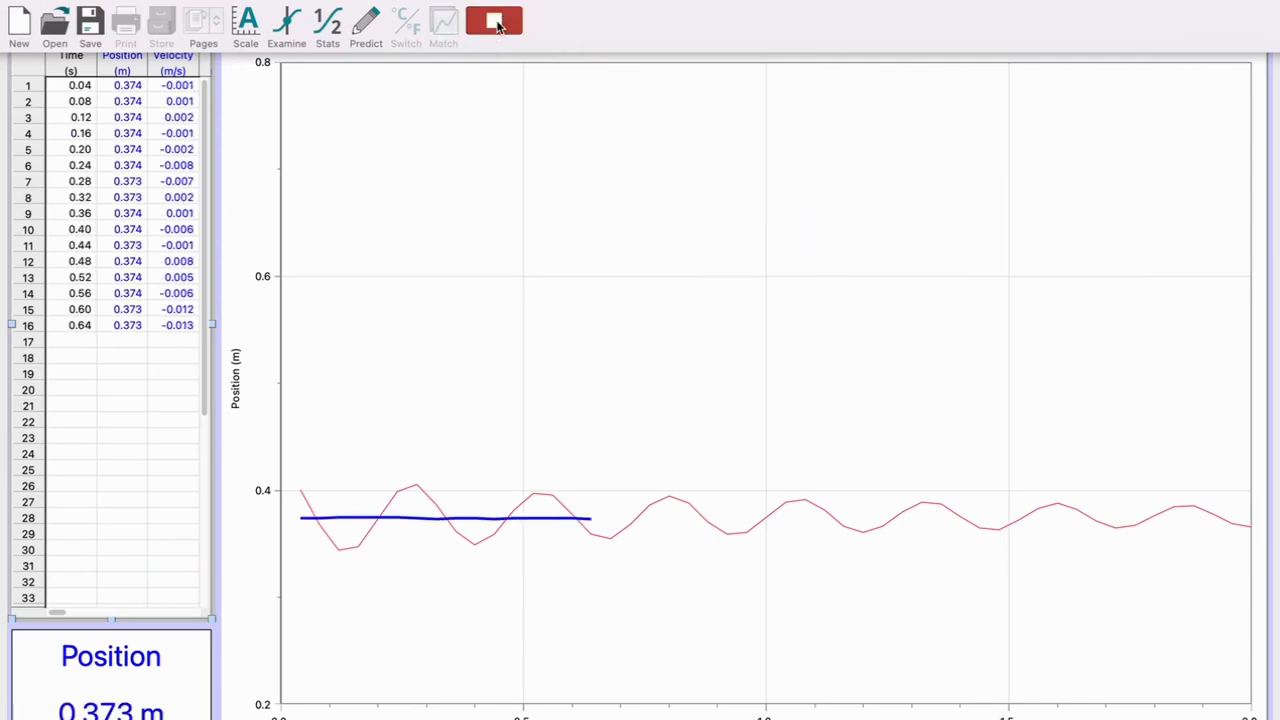
click(493, 21)
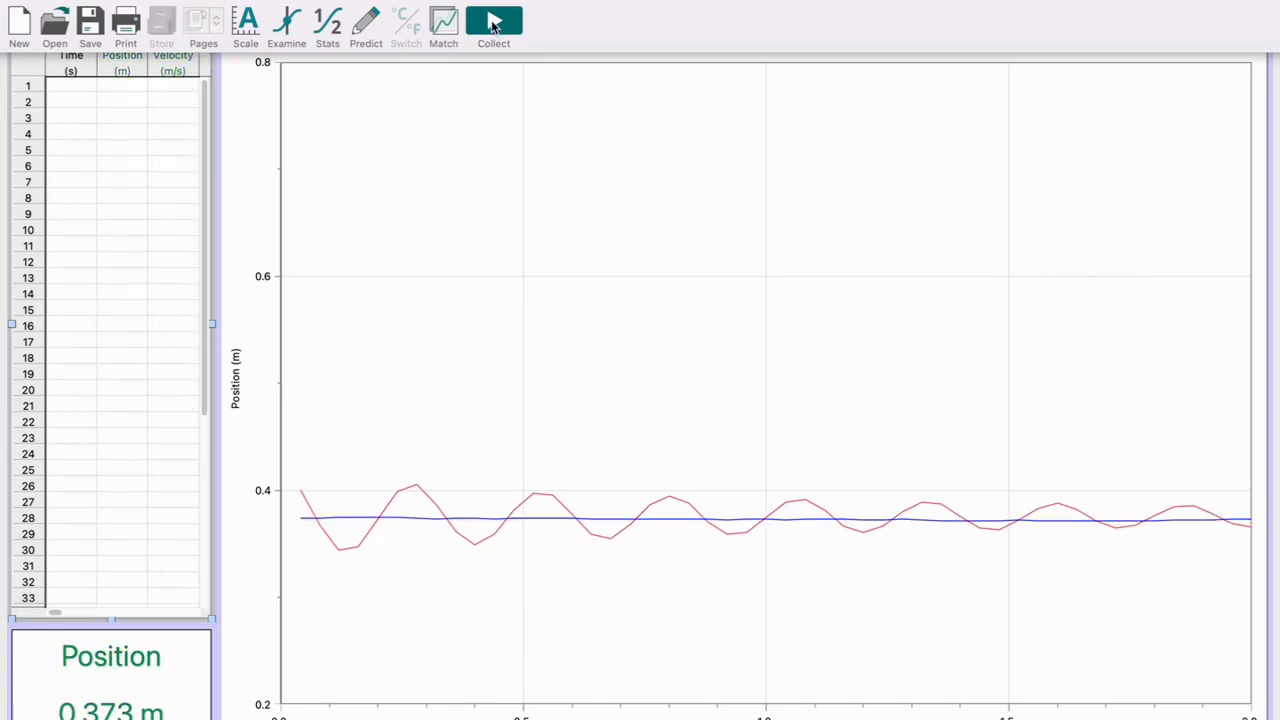
Record a larger-amplitude oscillation run, store it, and collect another oscillating run
click(493, 20)
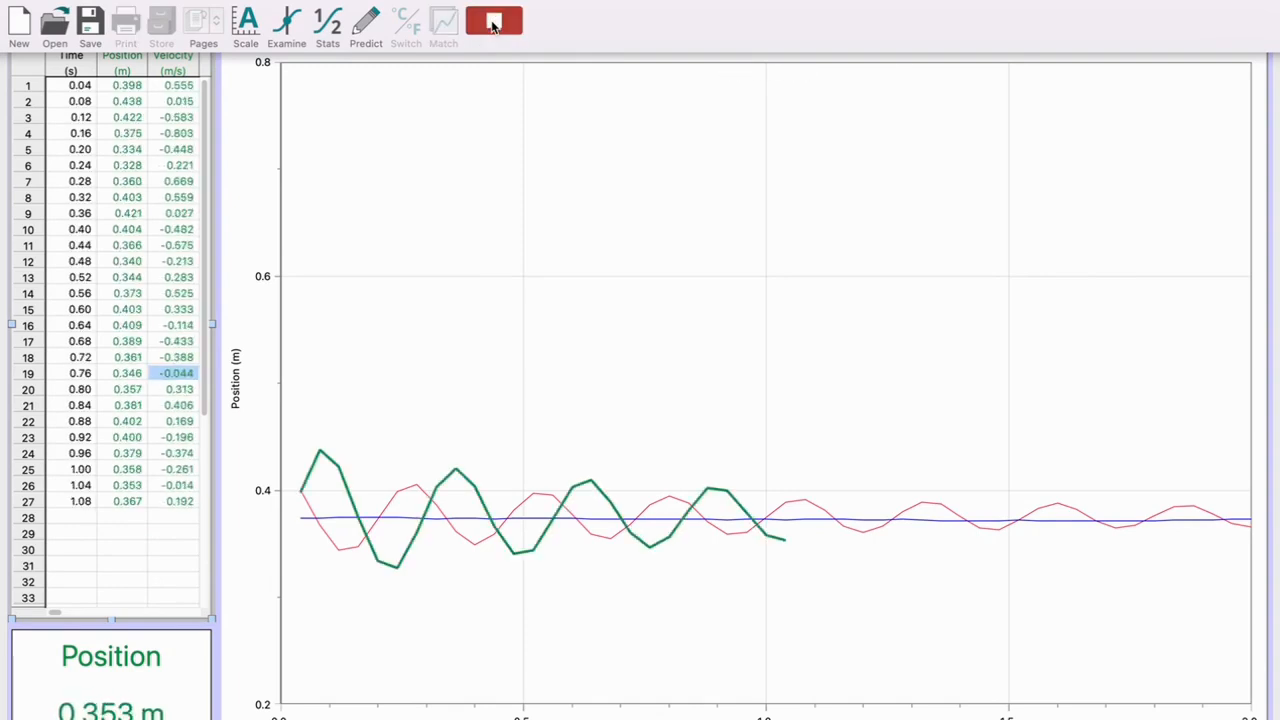
click(493, 20)
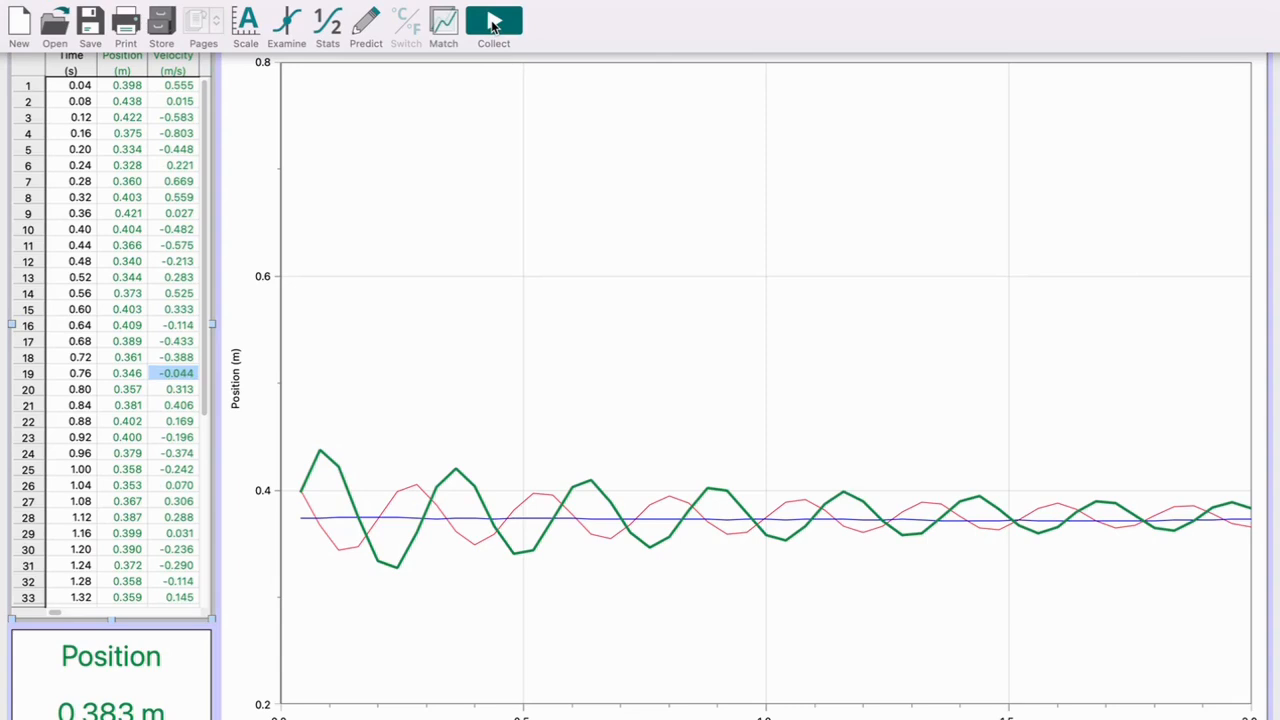
mouse_move(328, 22)
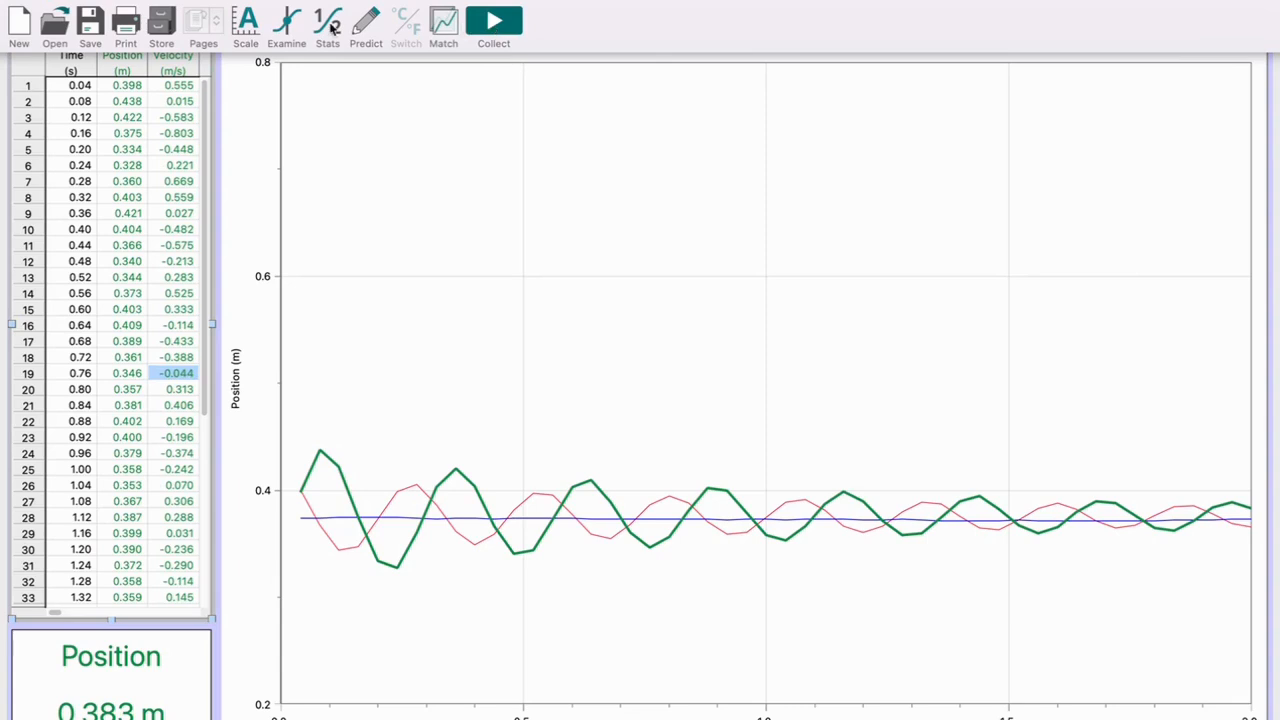
click(157, 22)
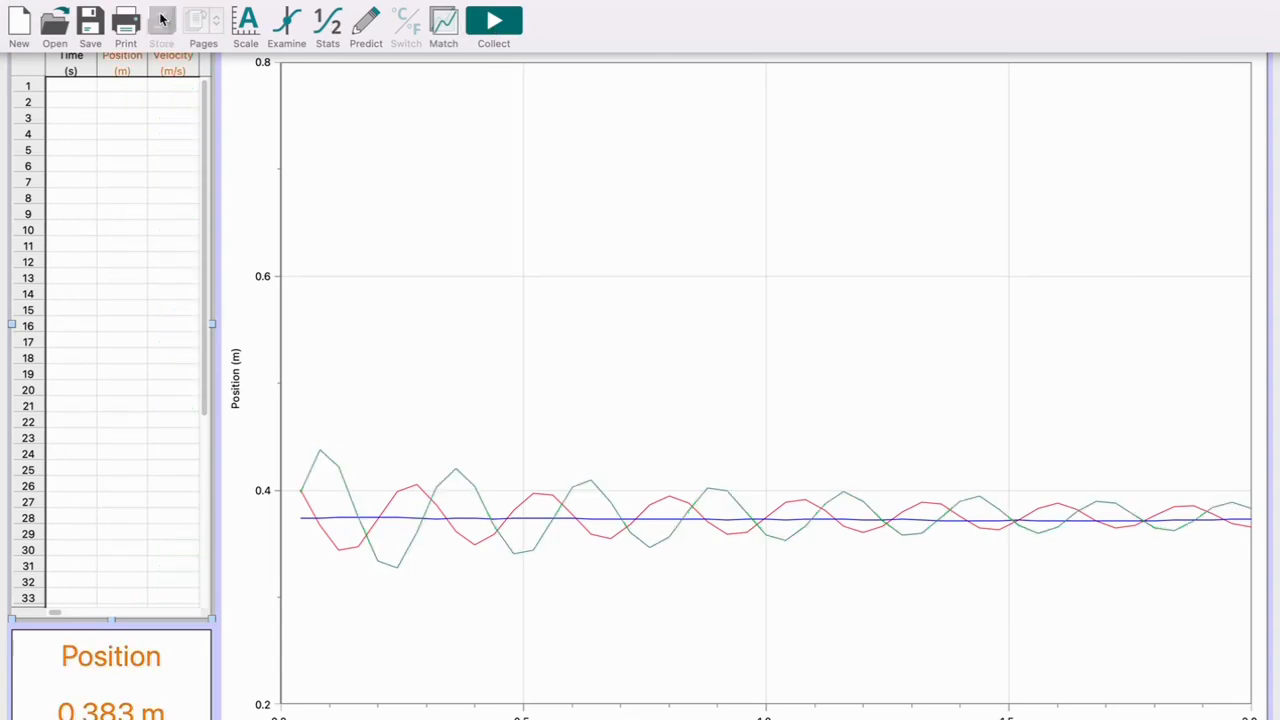
mouse_move(340, 30)
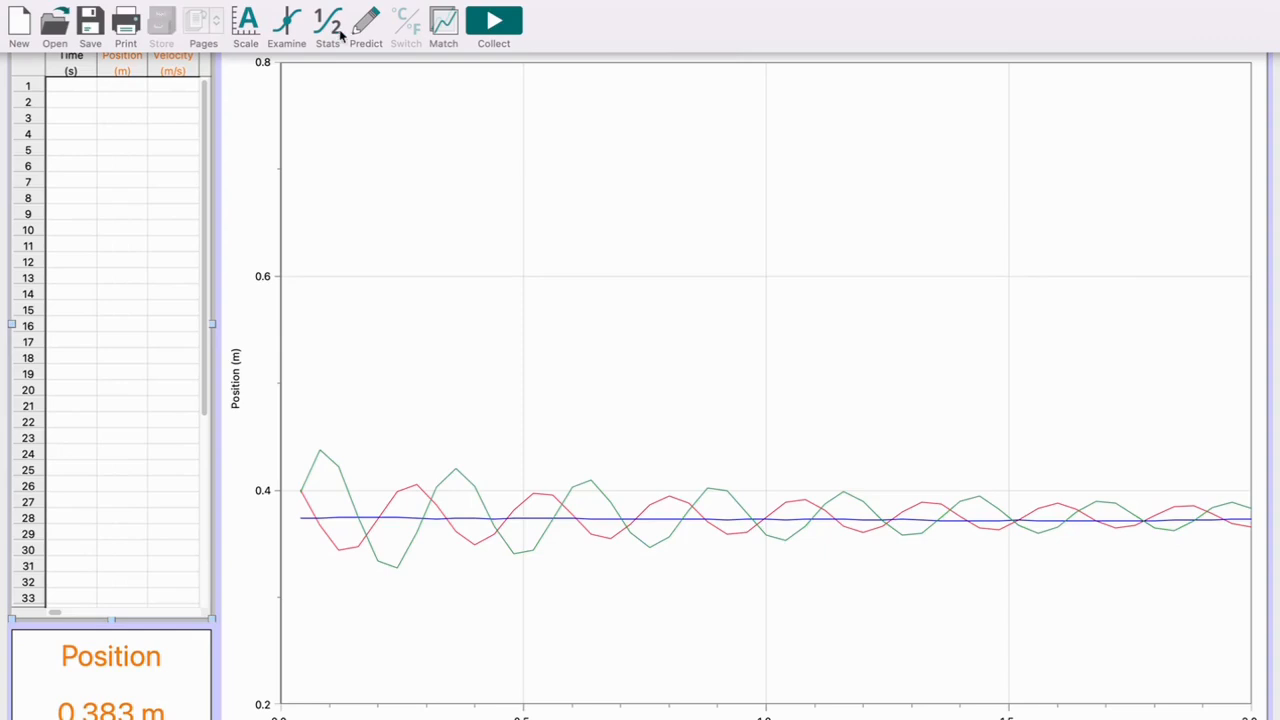
click(496, 22)
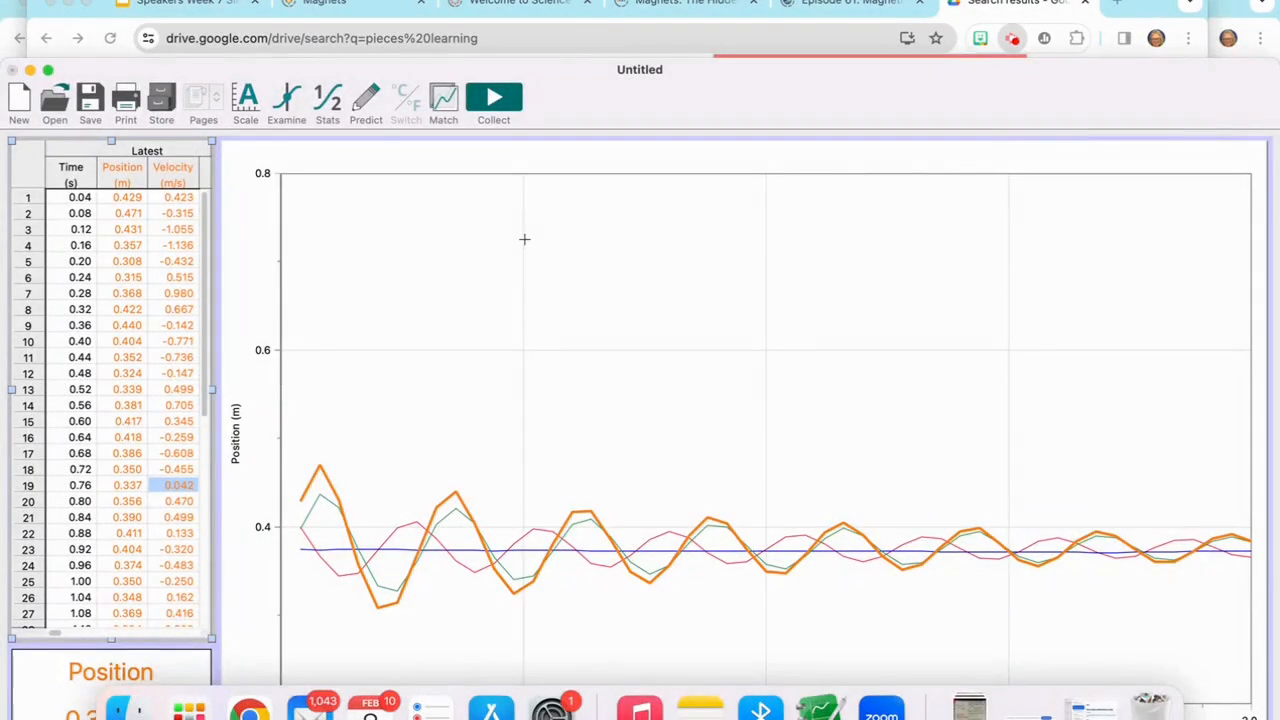
mouse_move(408, 538)
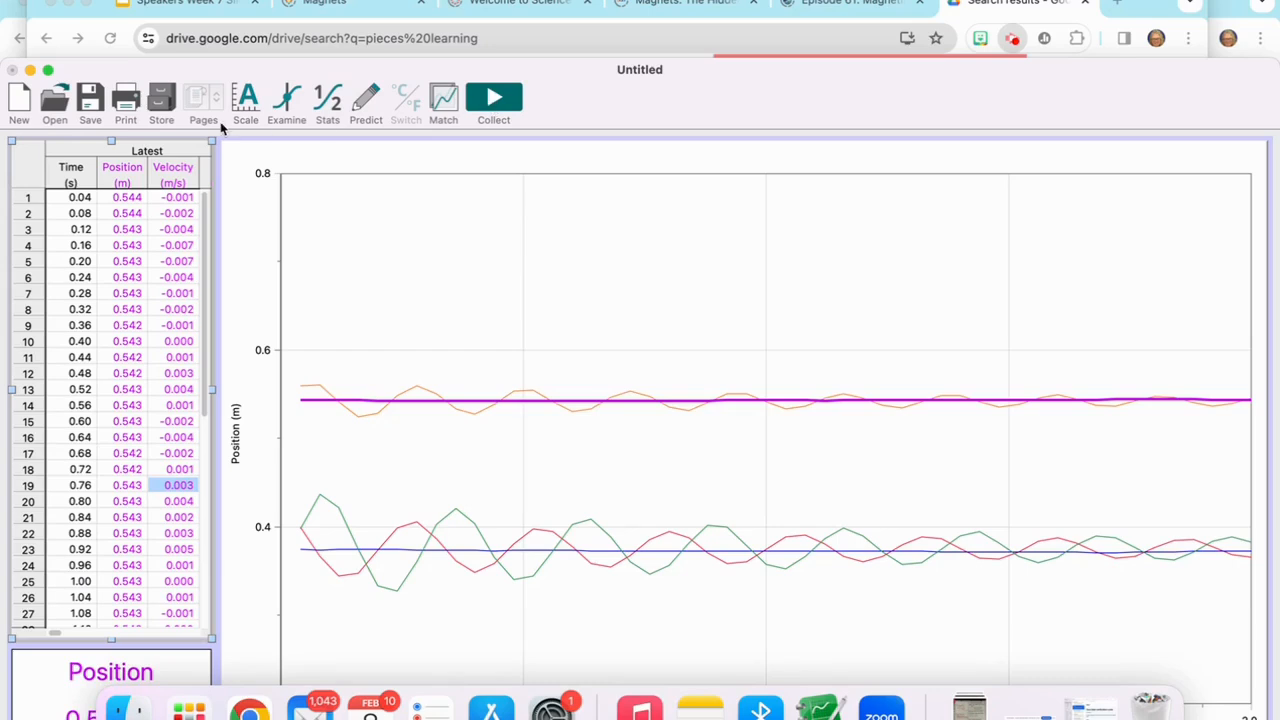
Store the flat run near 0.54 m, then record a new oscillating run around 0.55 m
click(493, 98)
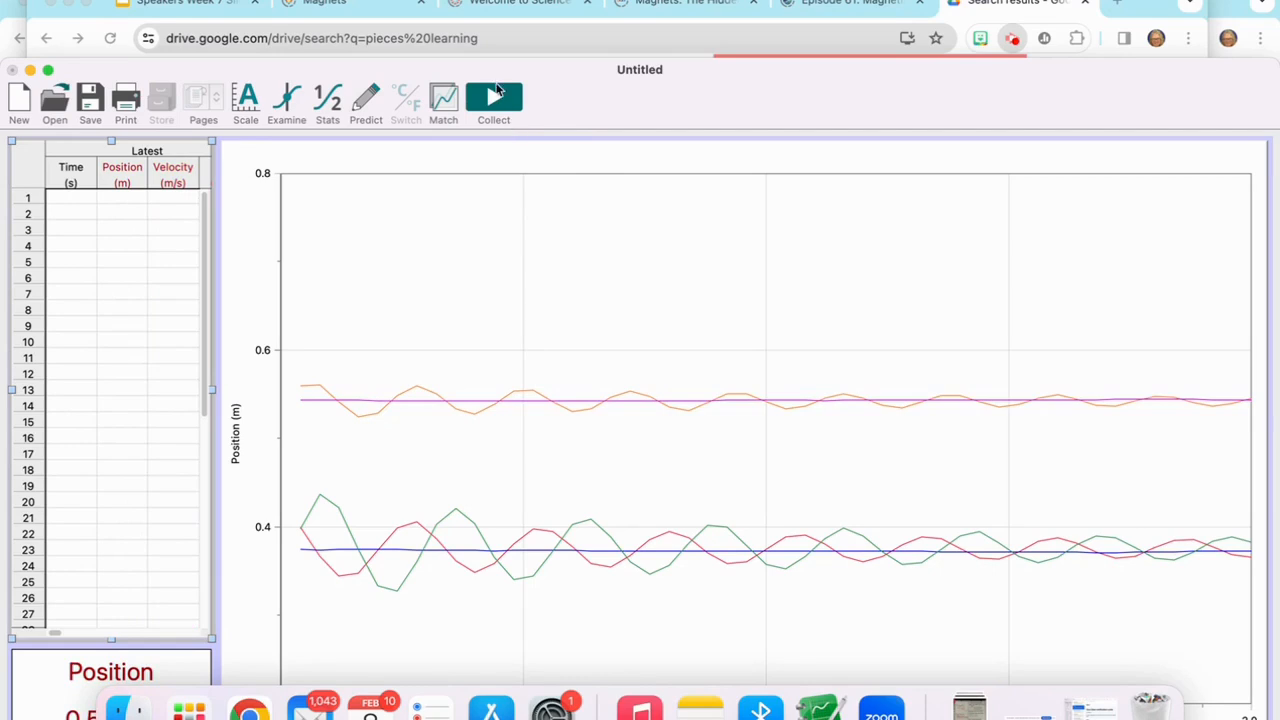
click(493, 97)
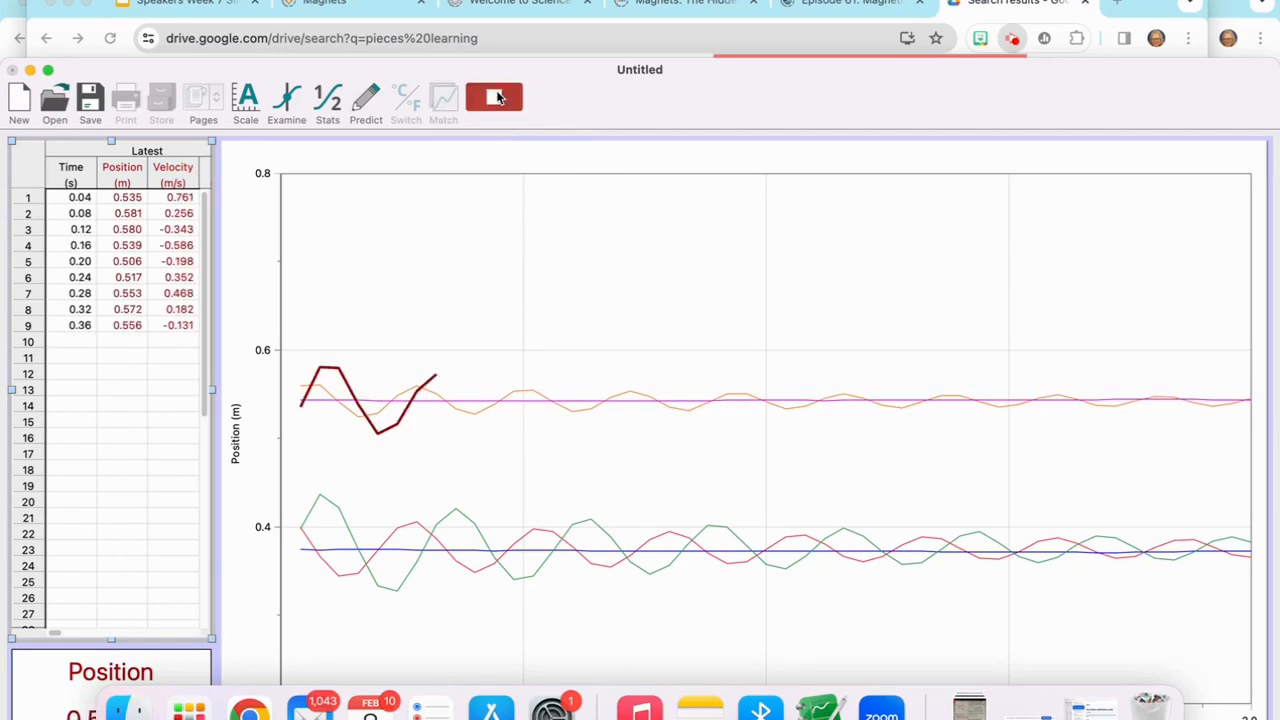
click(493, 100)
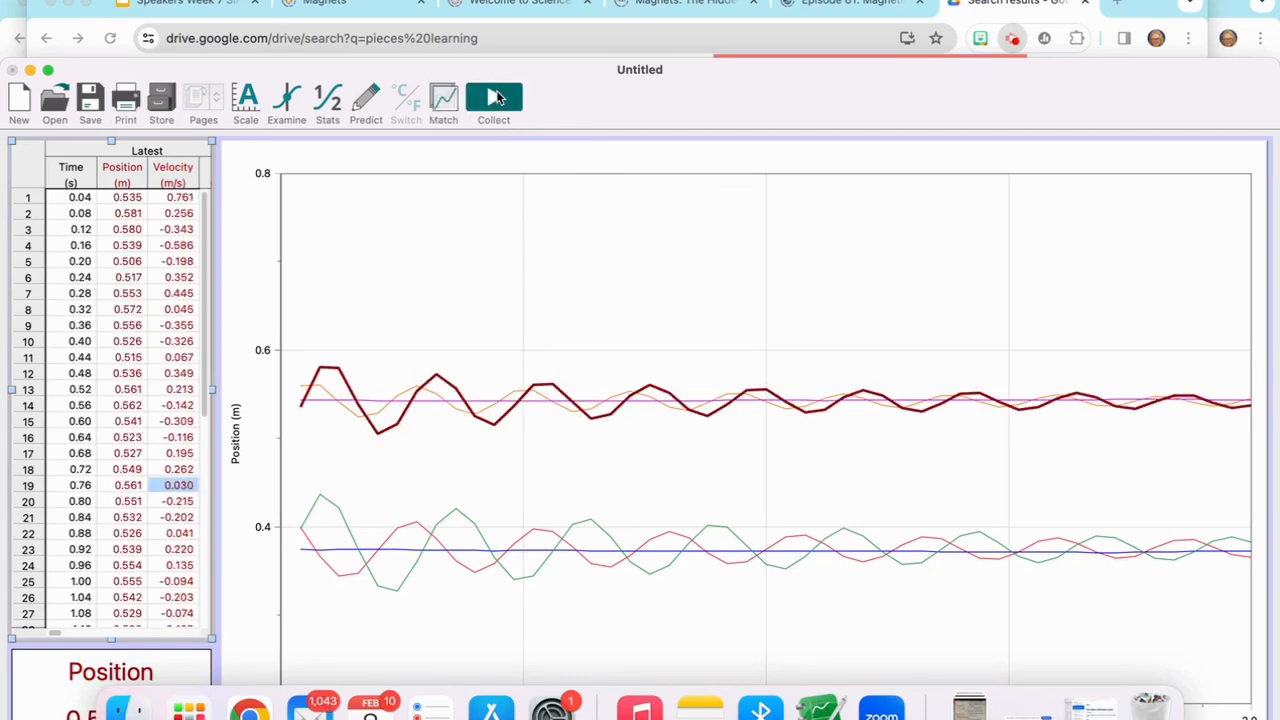